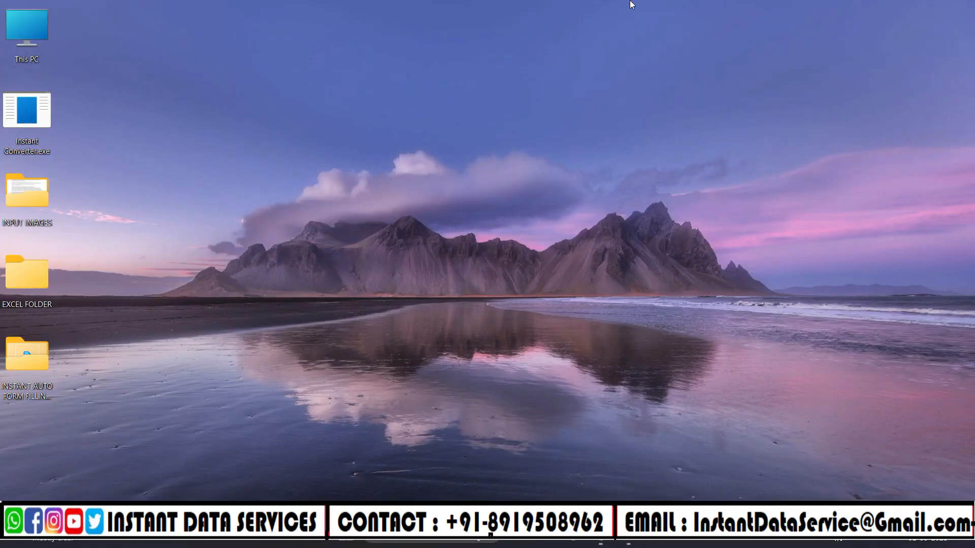
Preview the INPUT IMAGES folder and view the first medical form image
{"action": "right_click", "coordinate": [26, 190]}
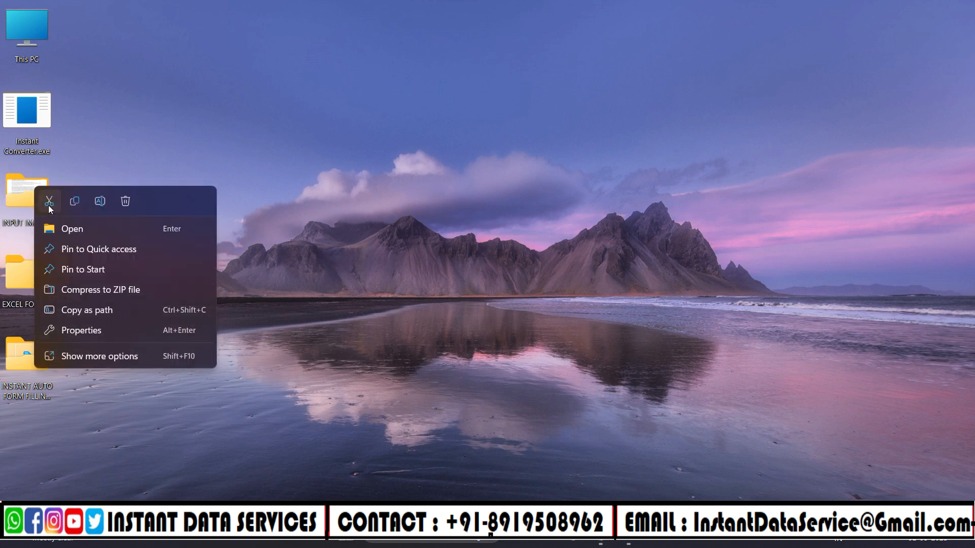
{"action": "left_click", "coordinate": [71, 228]}
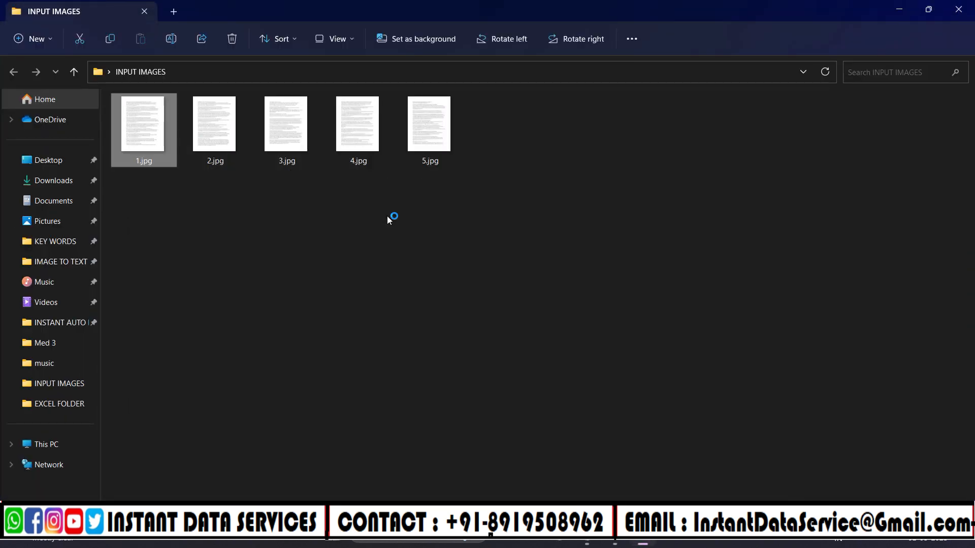
{"action": "double_click", "coordinate": [143, 123]}
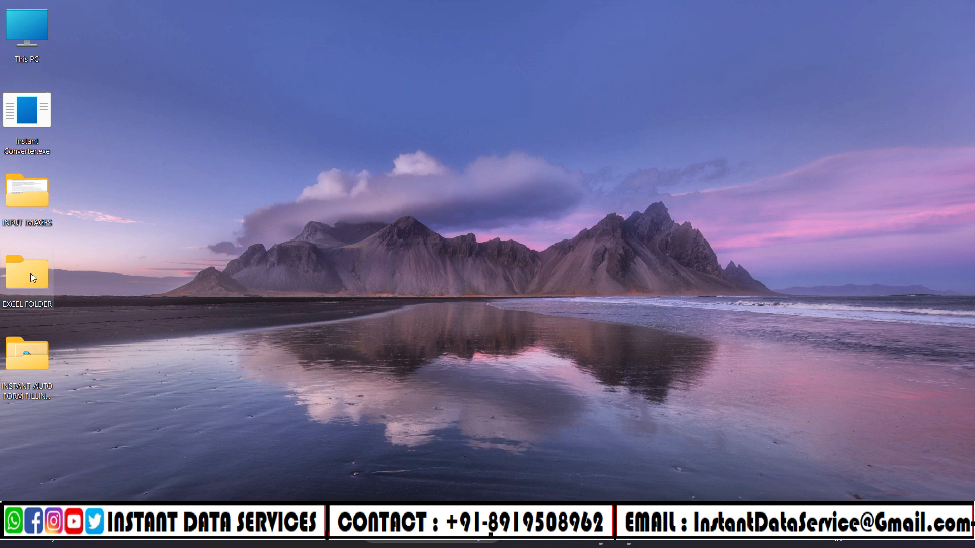
{"action": "double_click", "coordinate": [26, 272]}
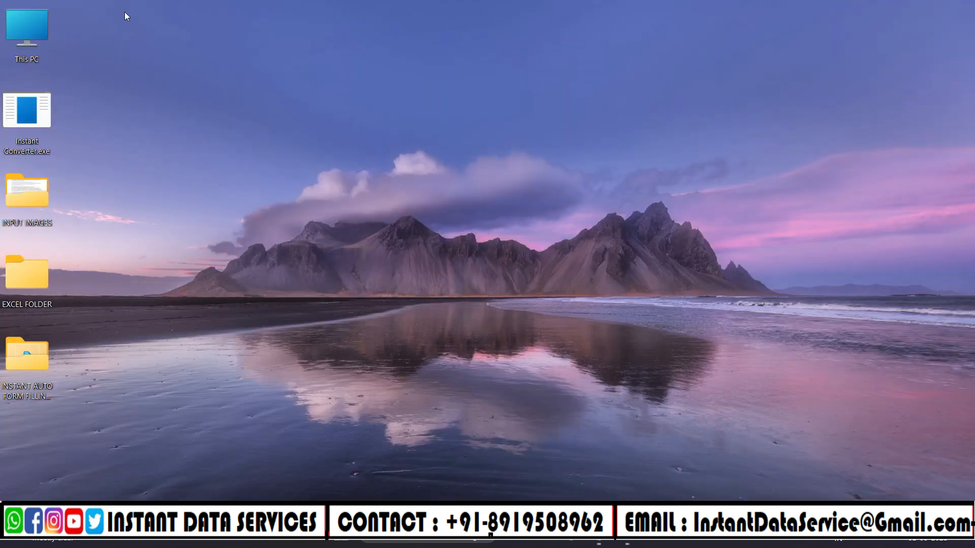
Launch Instant Converter with Medical pattern and .XLSX, and pick INPUT IMAGES as the input folder
{"action": "left_click", "coordinate": [26, 115]}
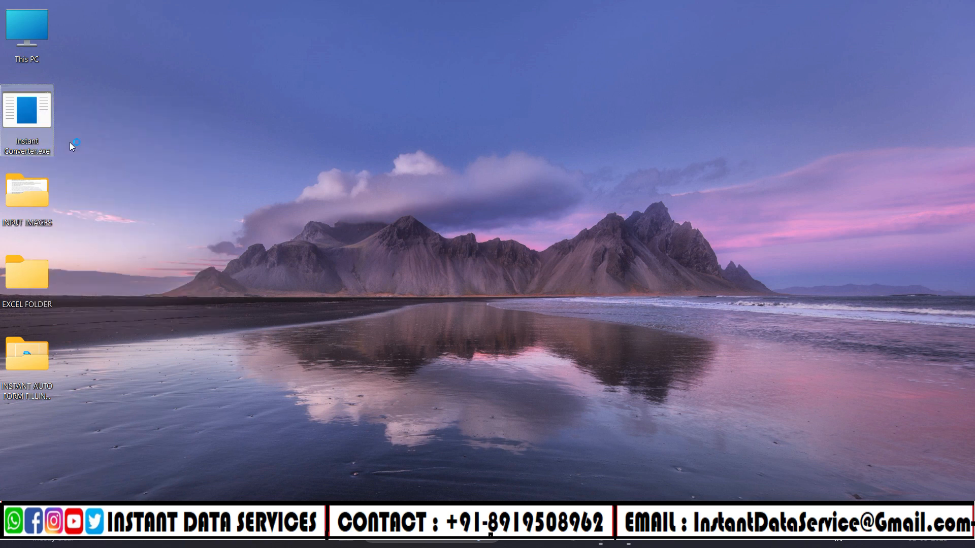
{"action": "double_click", "coordinate": [27, 118]}
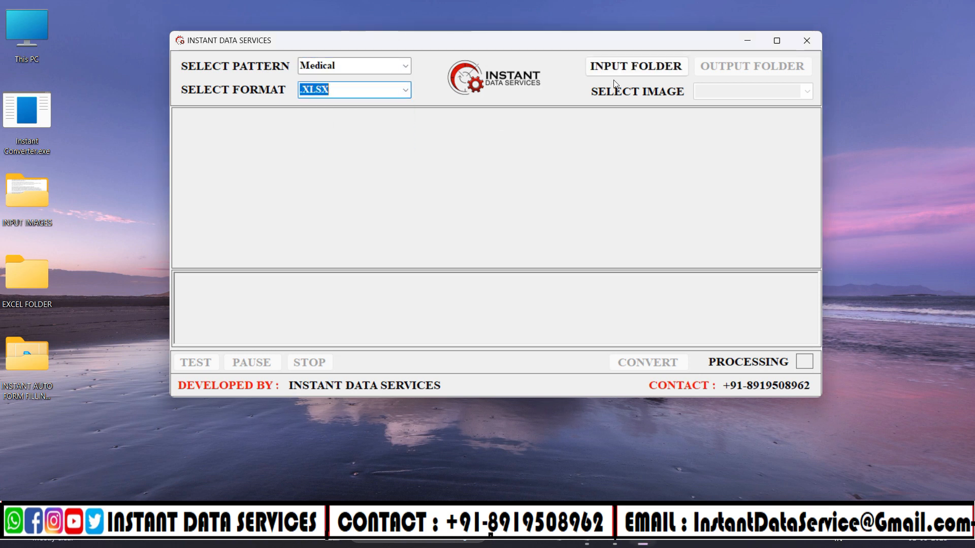
{"action": "left_click", "coordinate": [634, 66]}
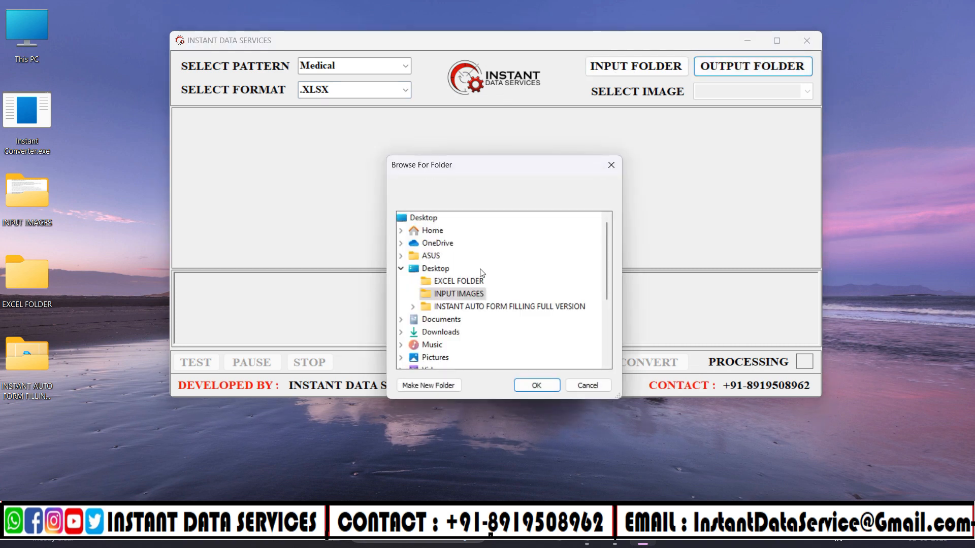
Set EXCEL FOLDER as output and convert all five form images, dismissing the completion notice
{"action": "left_click", "coordinate": [535, 385]}
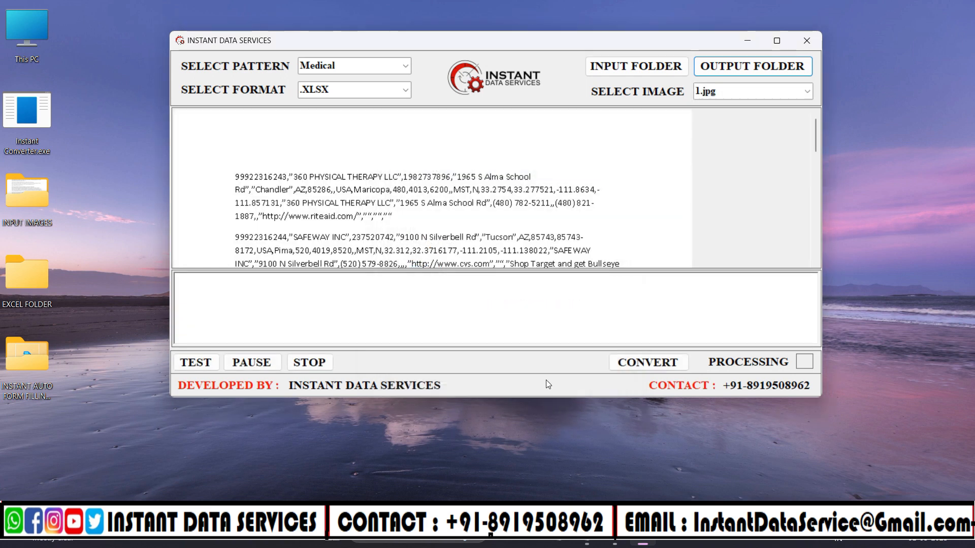
{"action": "left_click", "coordinate": [647, 362]}
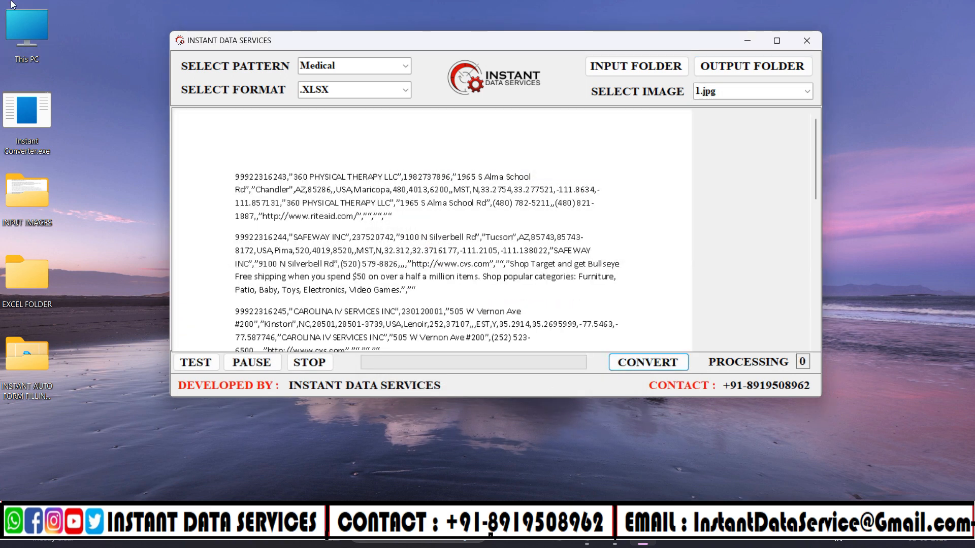
{"action": "left_click", "coordinate": [647, 362]}
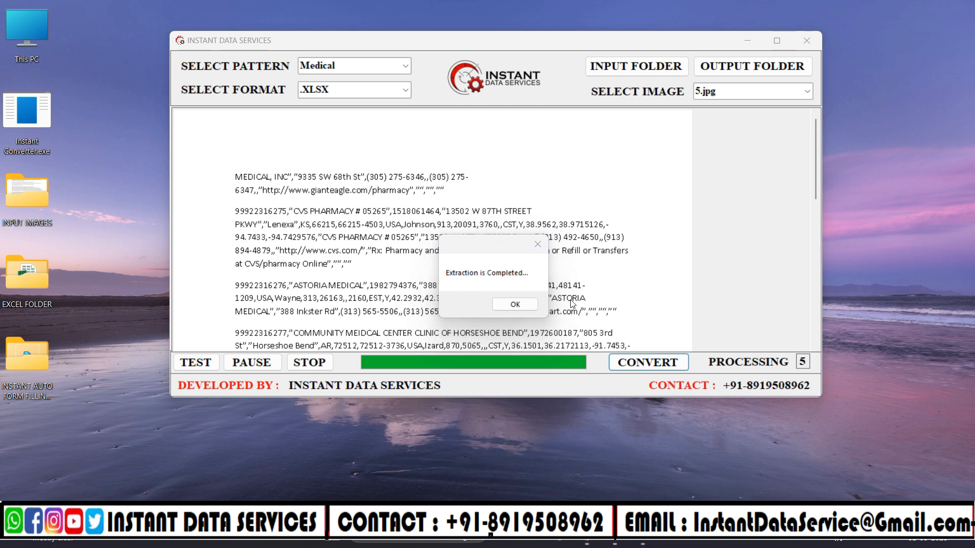
{"action": "left_click", "coordinate": [514, 303]}
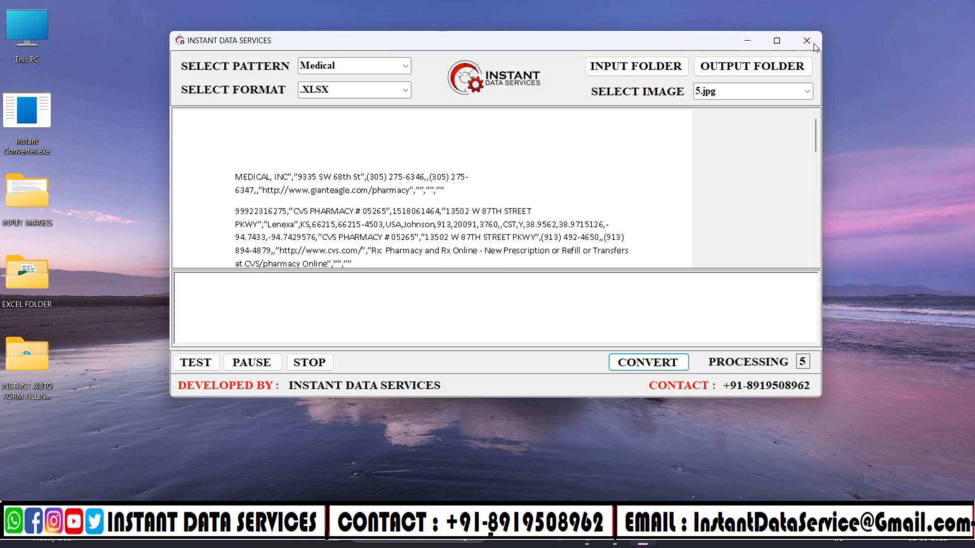
Close the converter and open Medical.xlsx to scroll through the eleven extracted record rows
{"action": "left_click", "coordinate": [807, 40]}
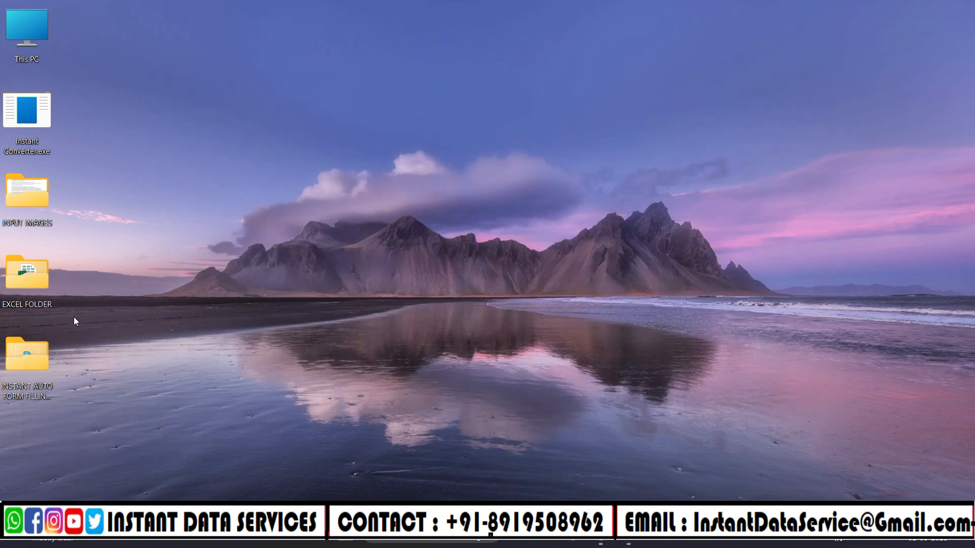
{"action": "right_click", "coordinate": [150, 118]}
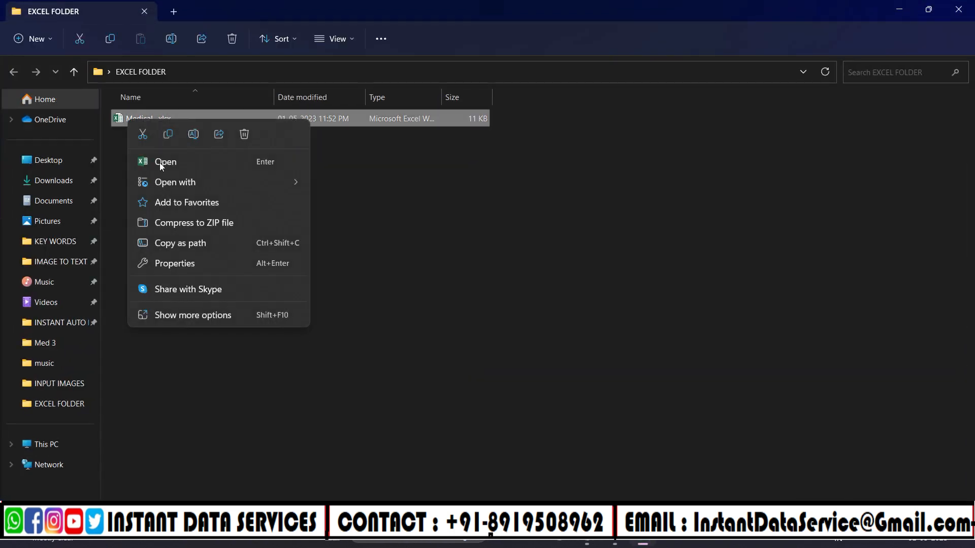
{"action": "left_click", "coordinate": [166, 162]}
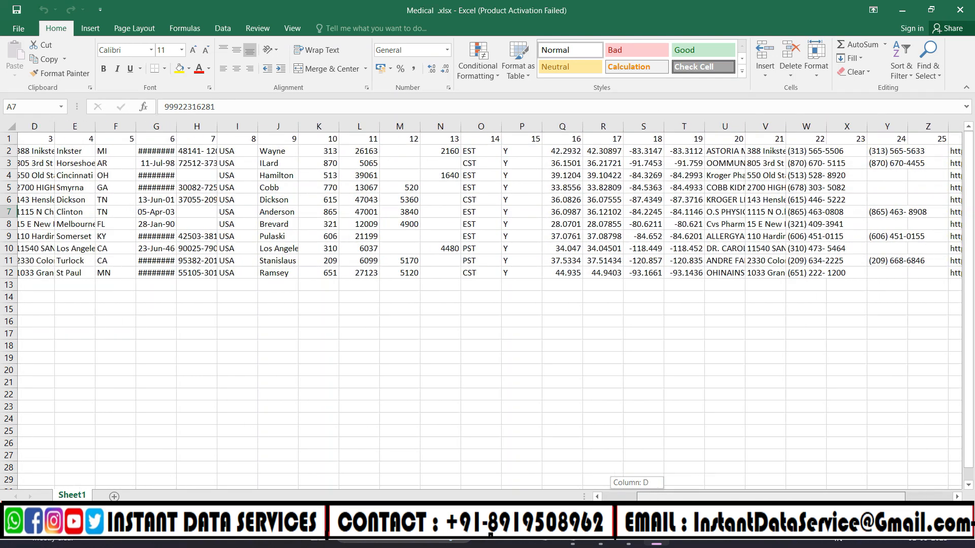
{"action": "scroll", "scroll_direction": "left", "scroll_amount": 3}
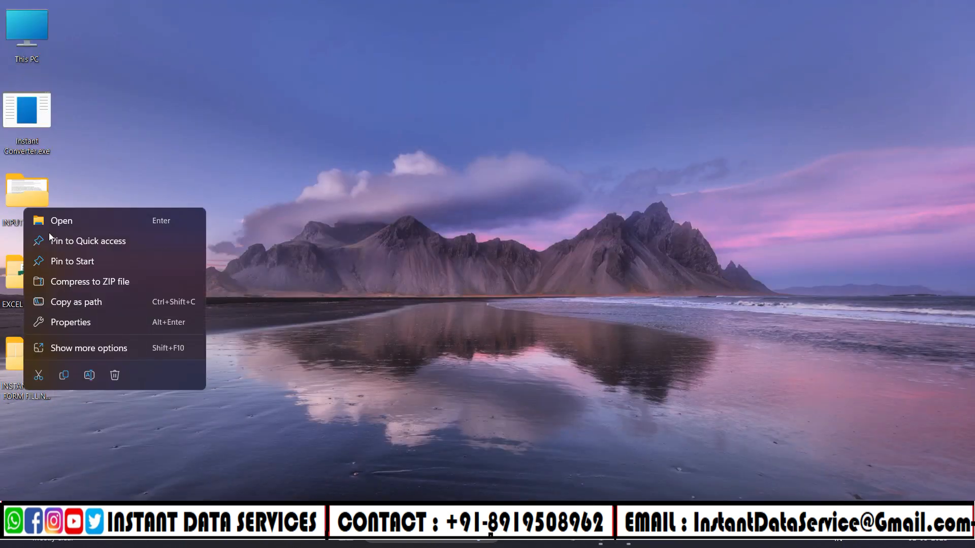
Open the INSTANT AUTO FORM FILLING folder and launch Instant Auto Form Filling.exe
{"action": "left_click", "coordinate": [61, 221]}
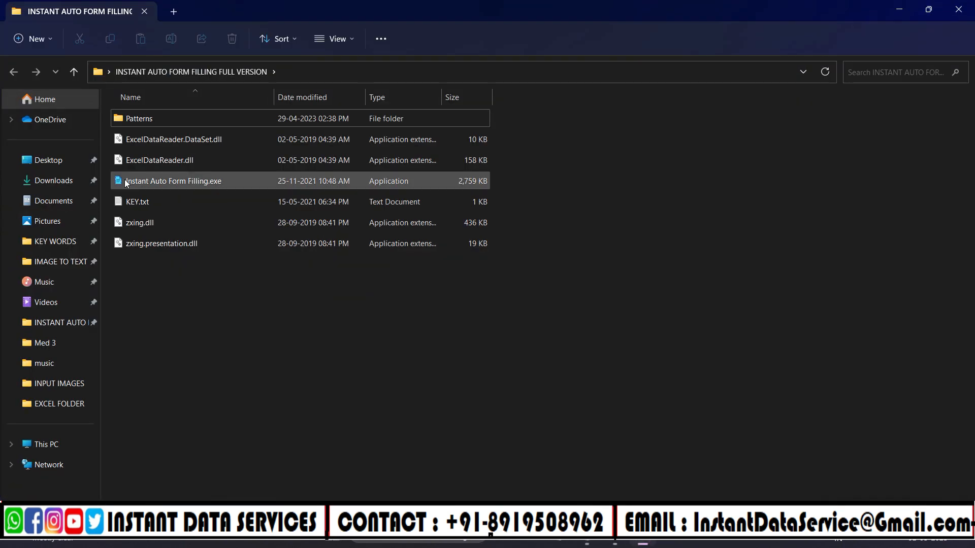
{"action": "left_click", "coordinate": [173, 181]}
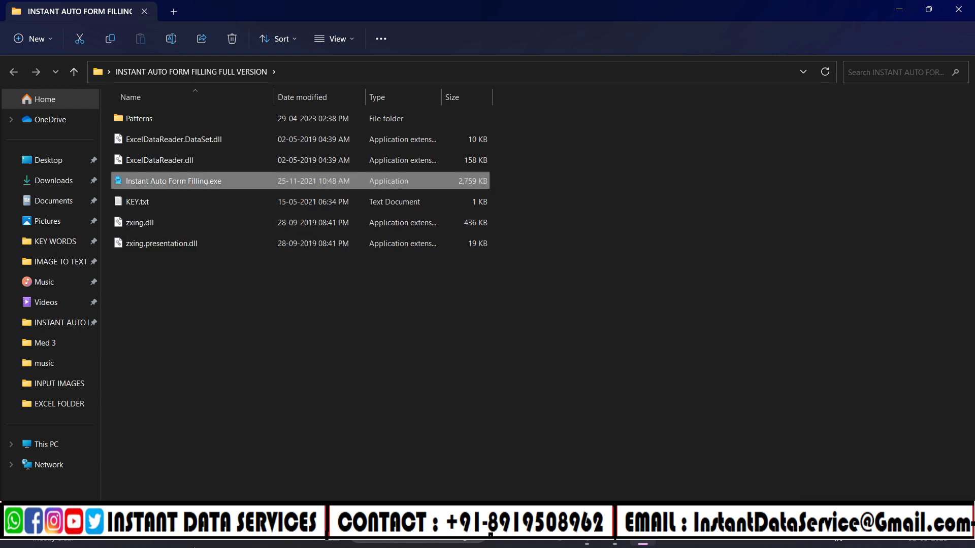
{"action": "double_click", "coordinate": [173, 181]}
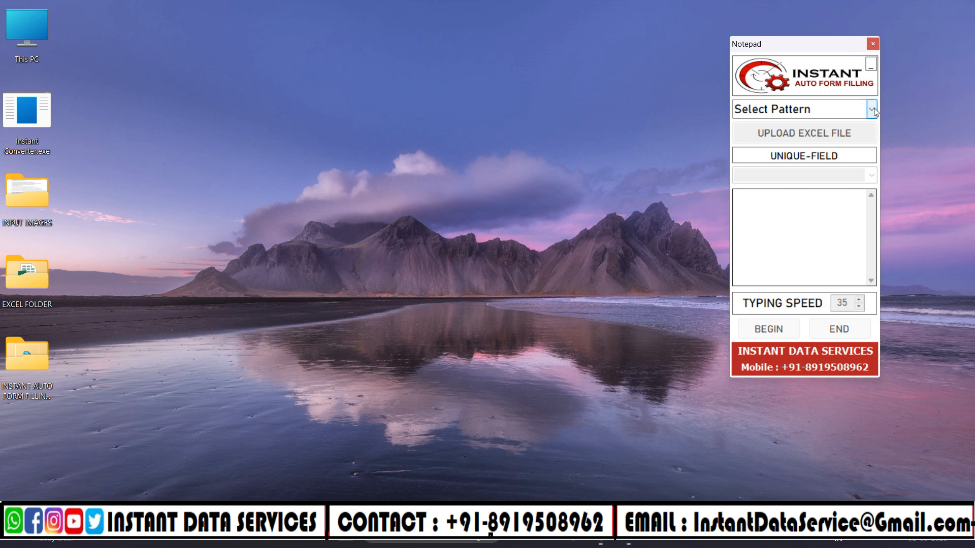
Choose the Medical pattern and load Medical.xlsx so its record IDs are listed
{"action": "left_click", "coordinate": [872, 109]}
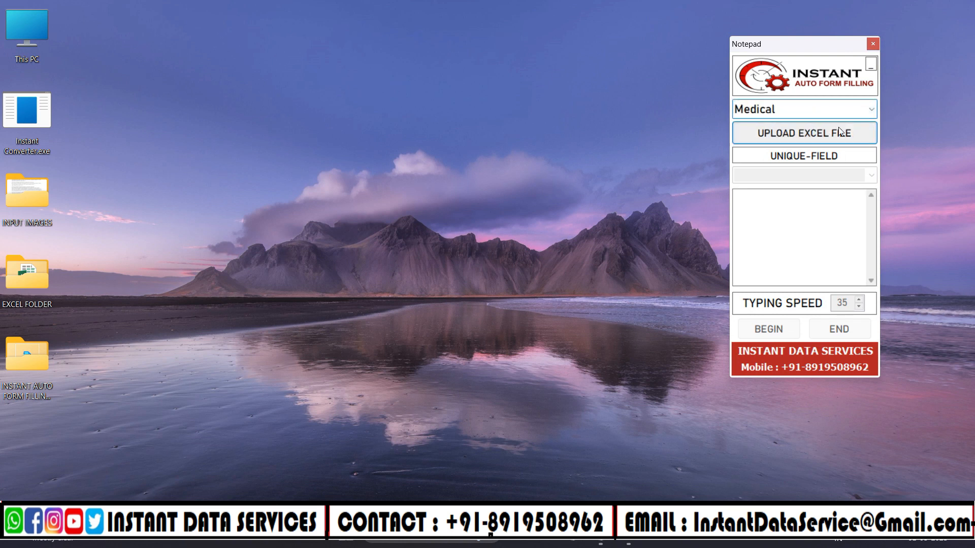
{"action": "left_click", "coordinate": [804, 133]}
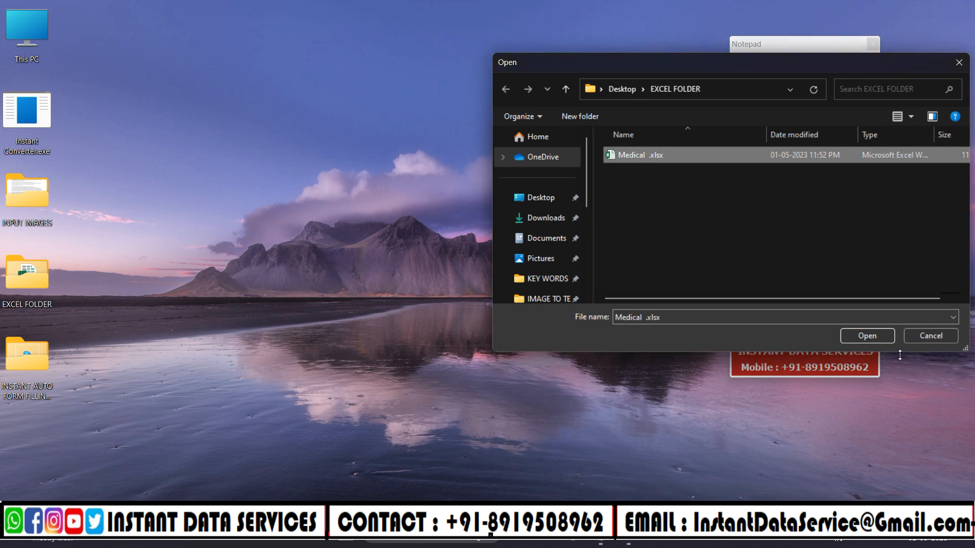
{"action": "left_click", "coordinate": [866, 337]}
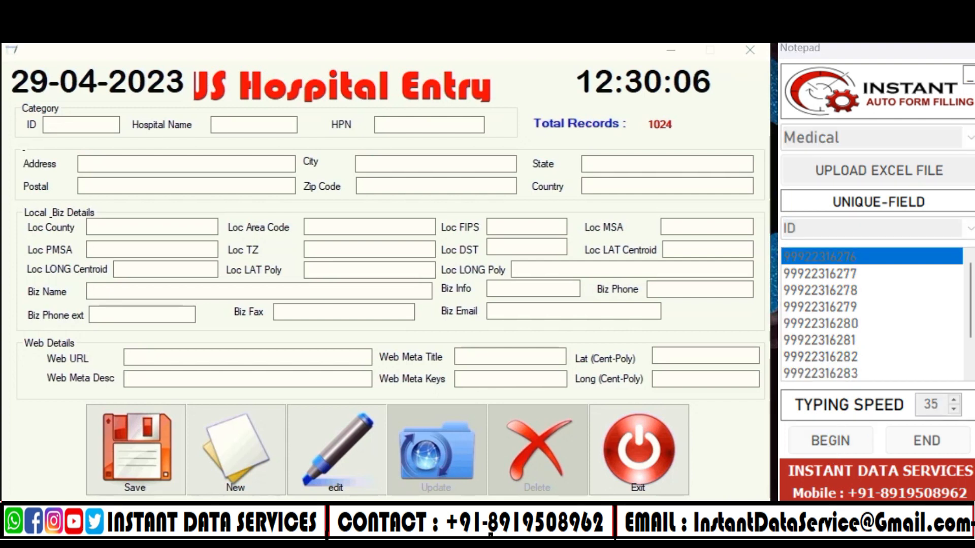
Begin auto-typing the Kroger record into the US Hospital Entry form and save it
{"action": "left_click", "coordinate": [829, 440]}
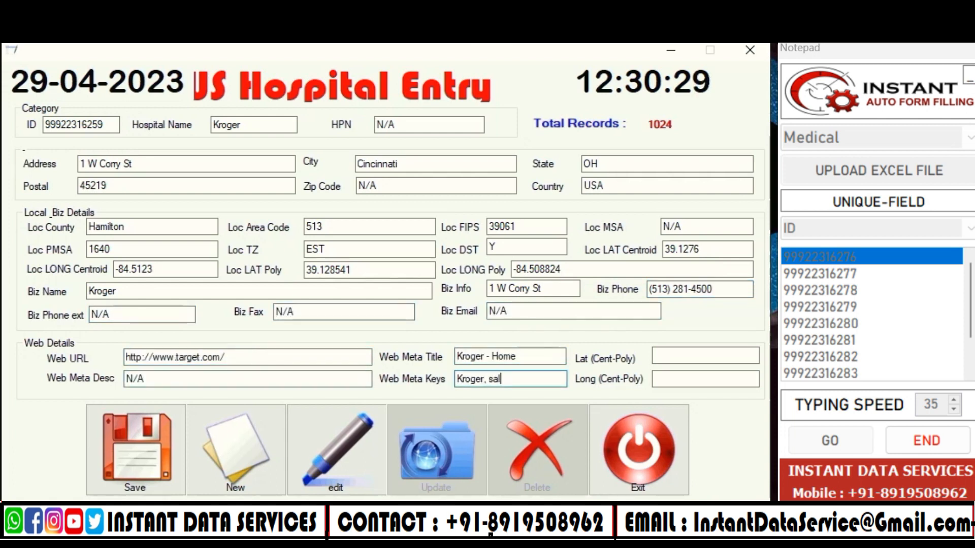
{"action": "type", "text": "chef, chefs, photo, recipe,"}
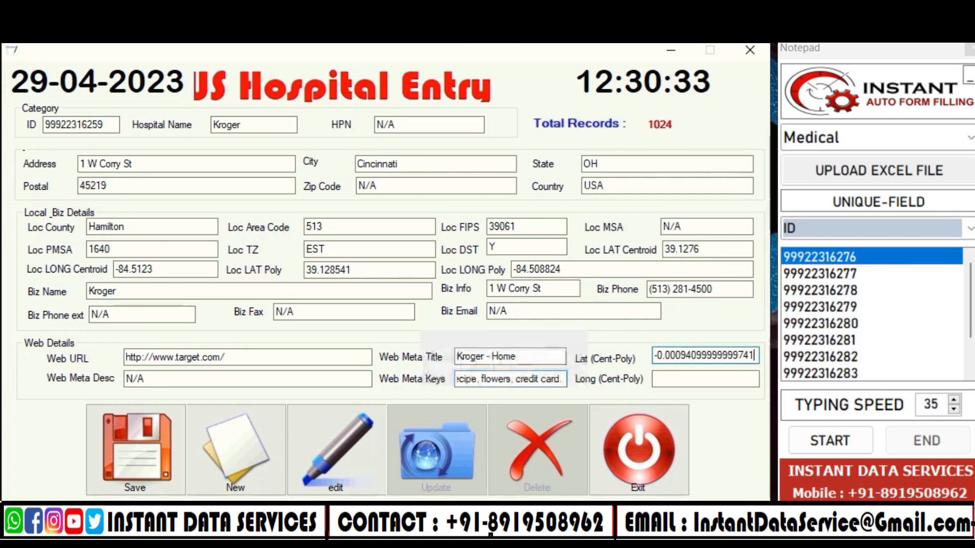
{"action": "left_click", "coordinate": [135, 447]}
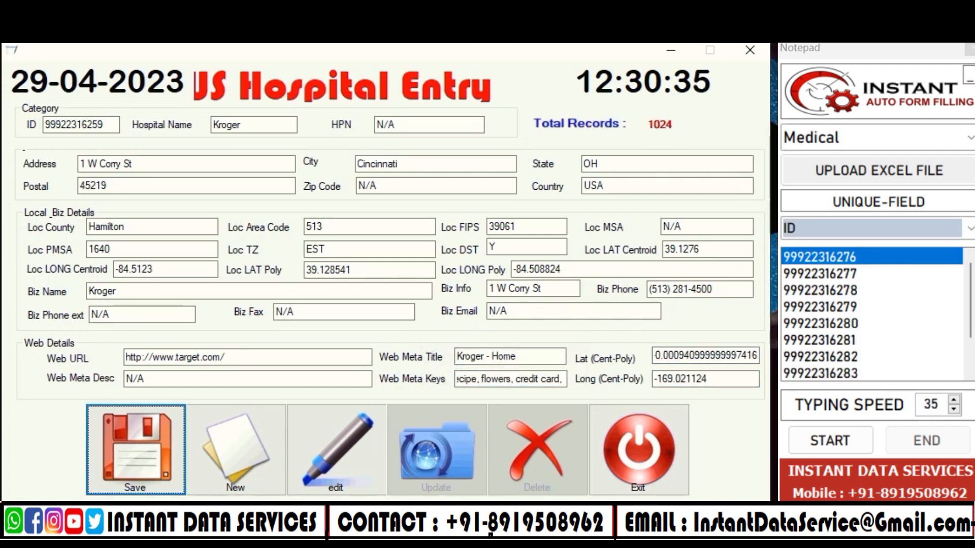